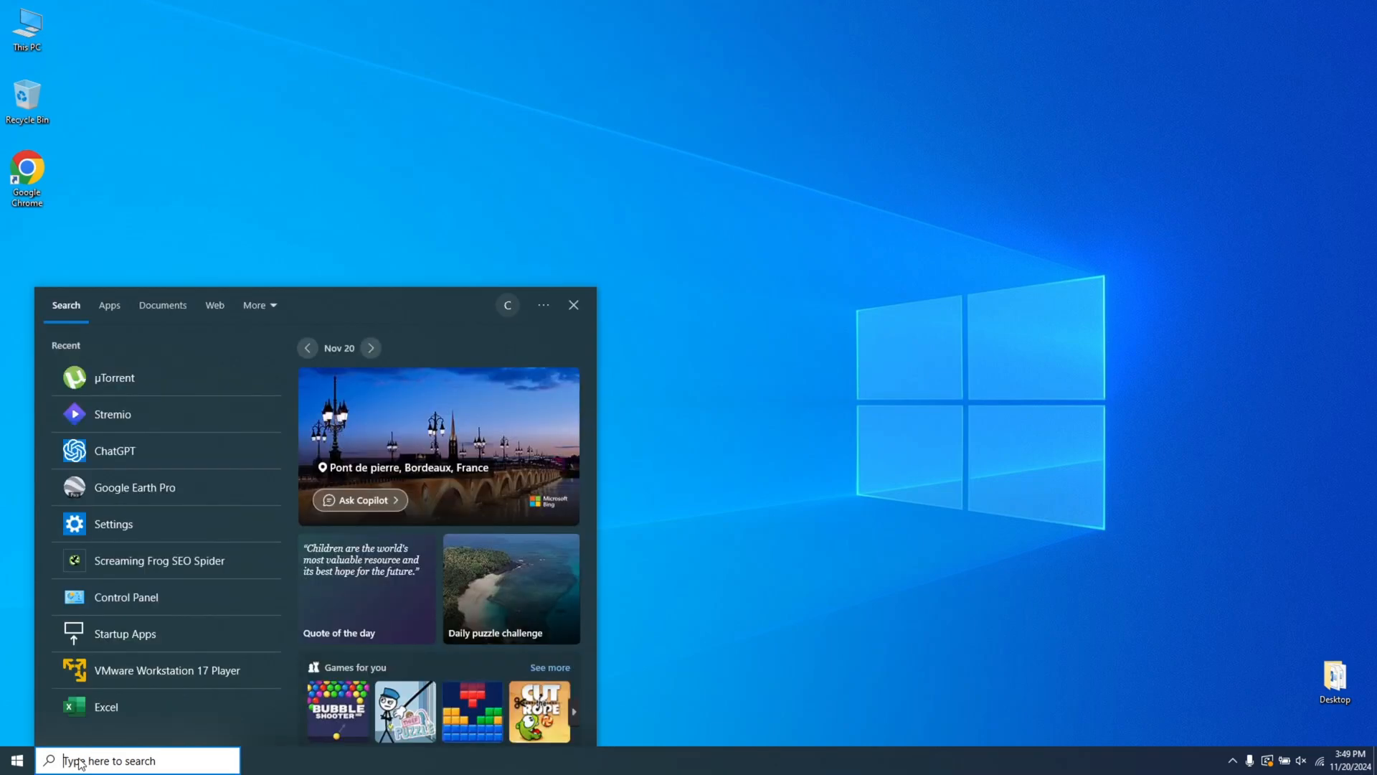
mouse_move(129, 457)
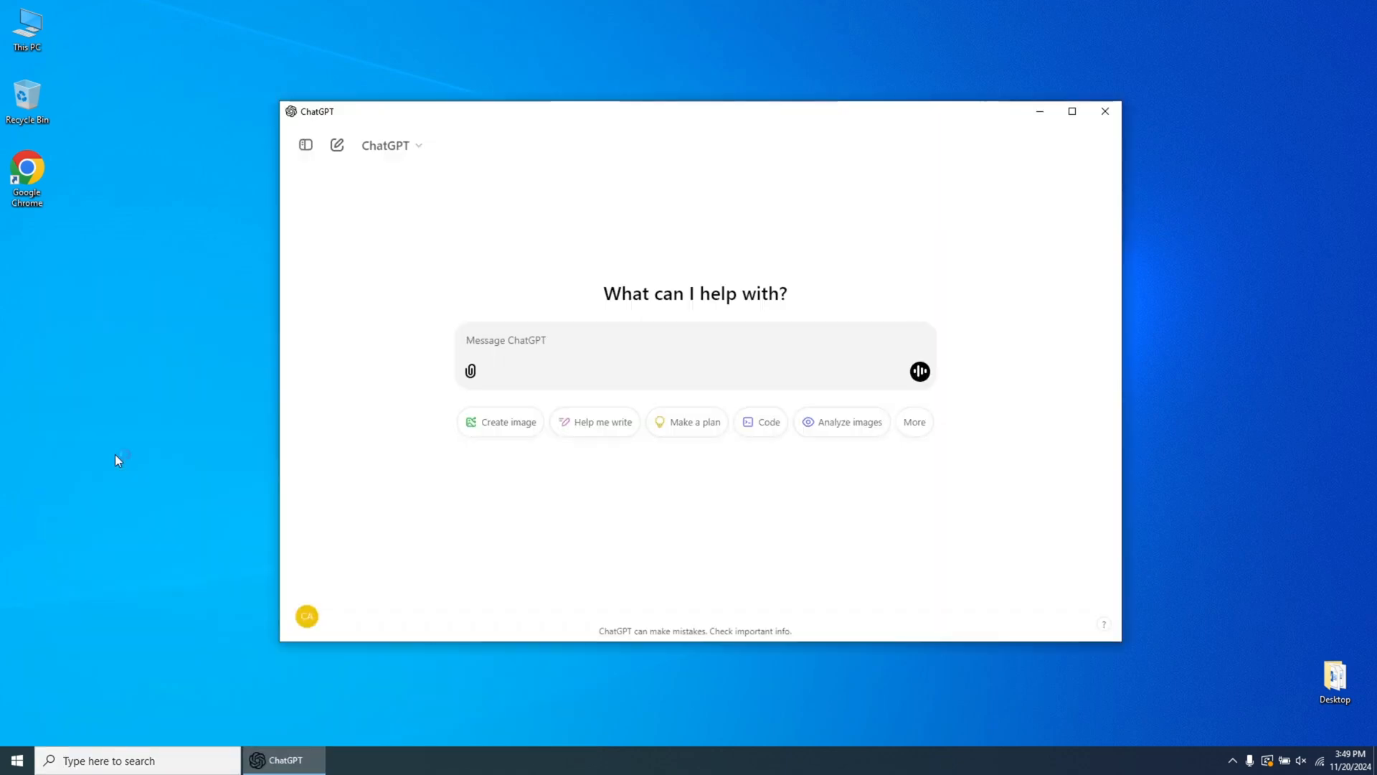
Expand the ChatGPT app's sidebar to list recent conversations.
left_click(306, 146)
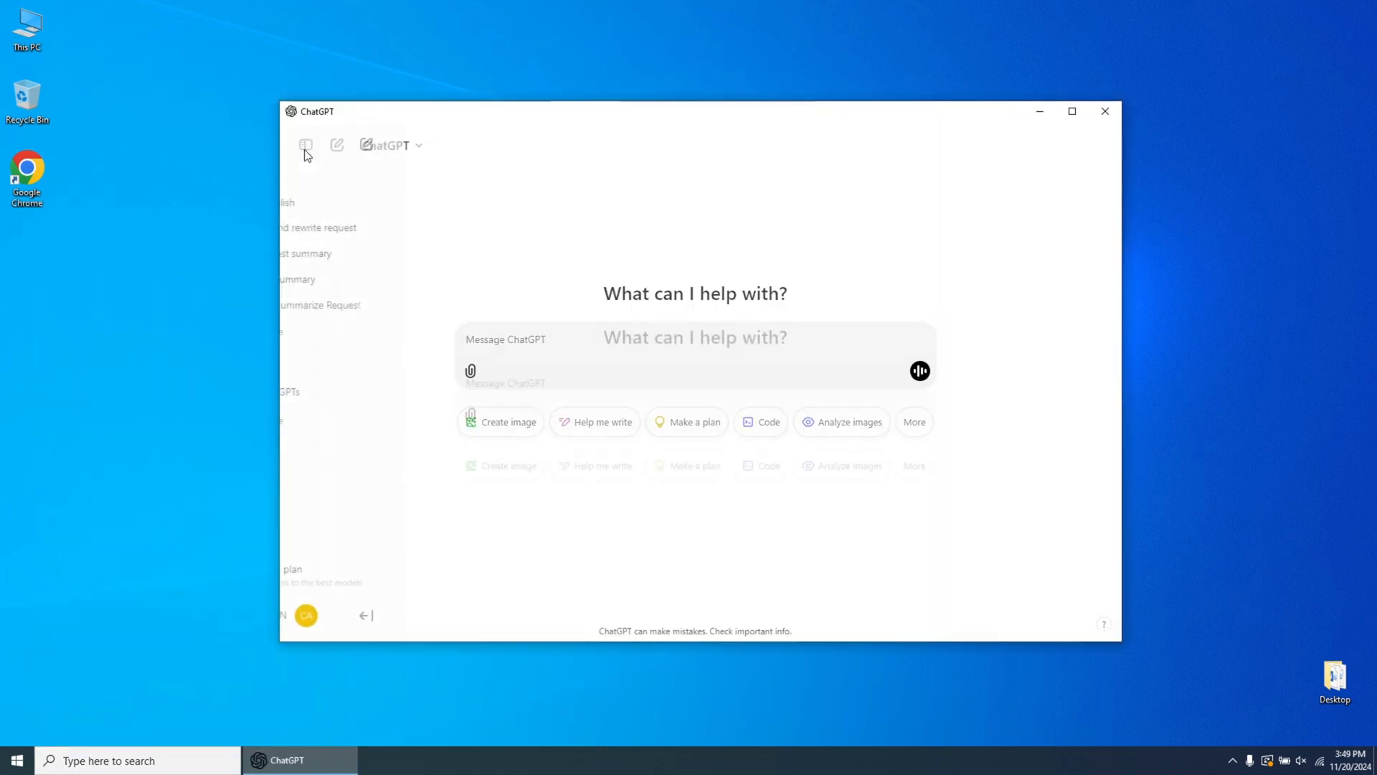
left_click(305, 145)
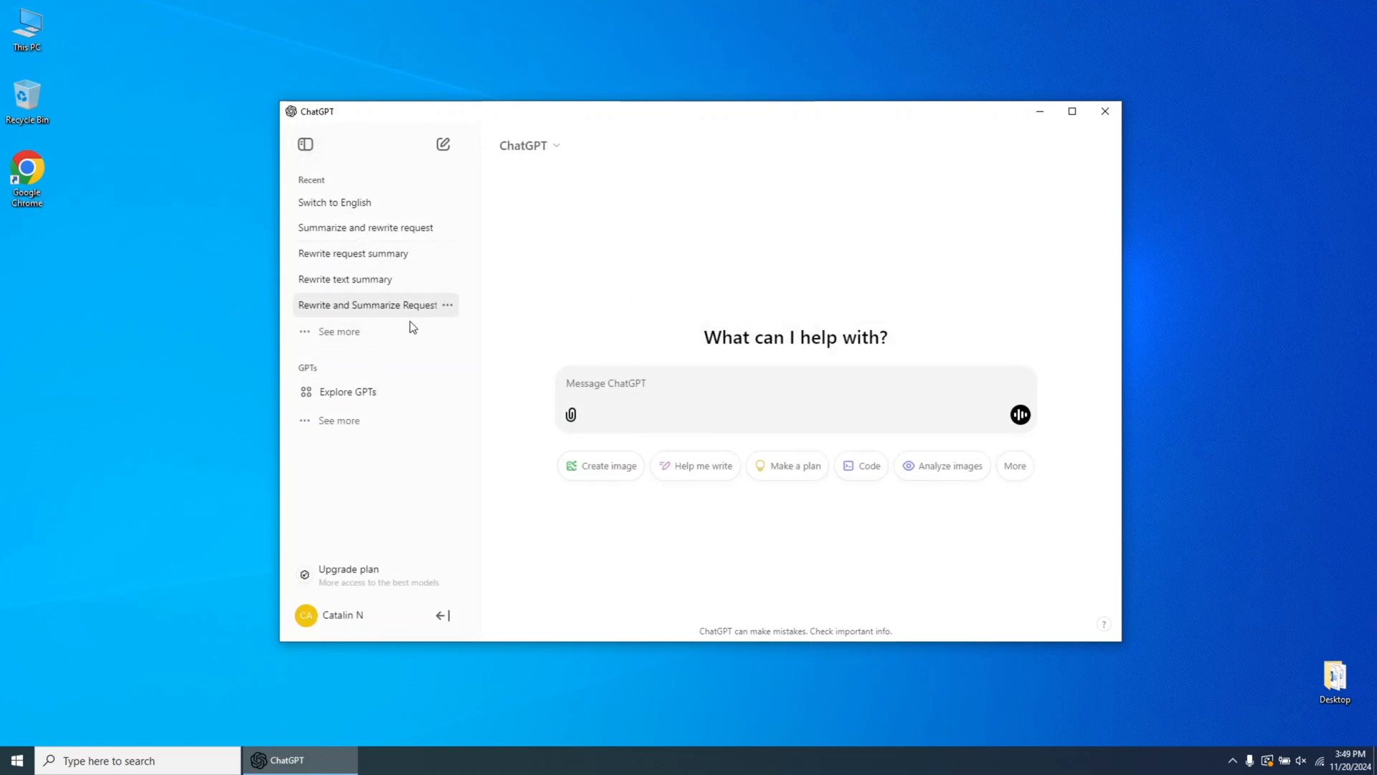
left_click(305, 145)
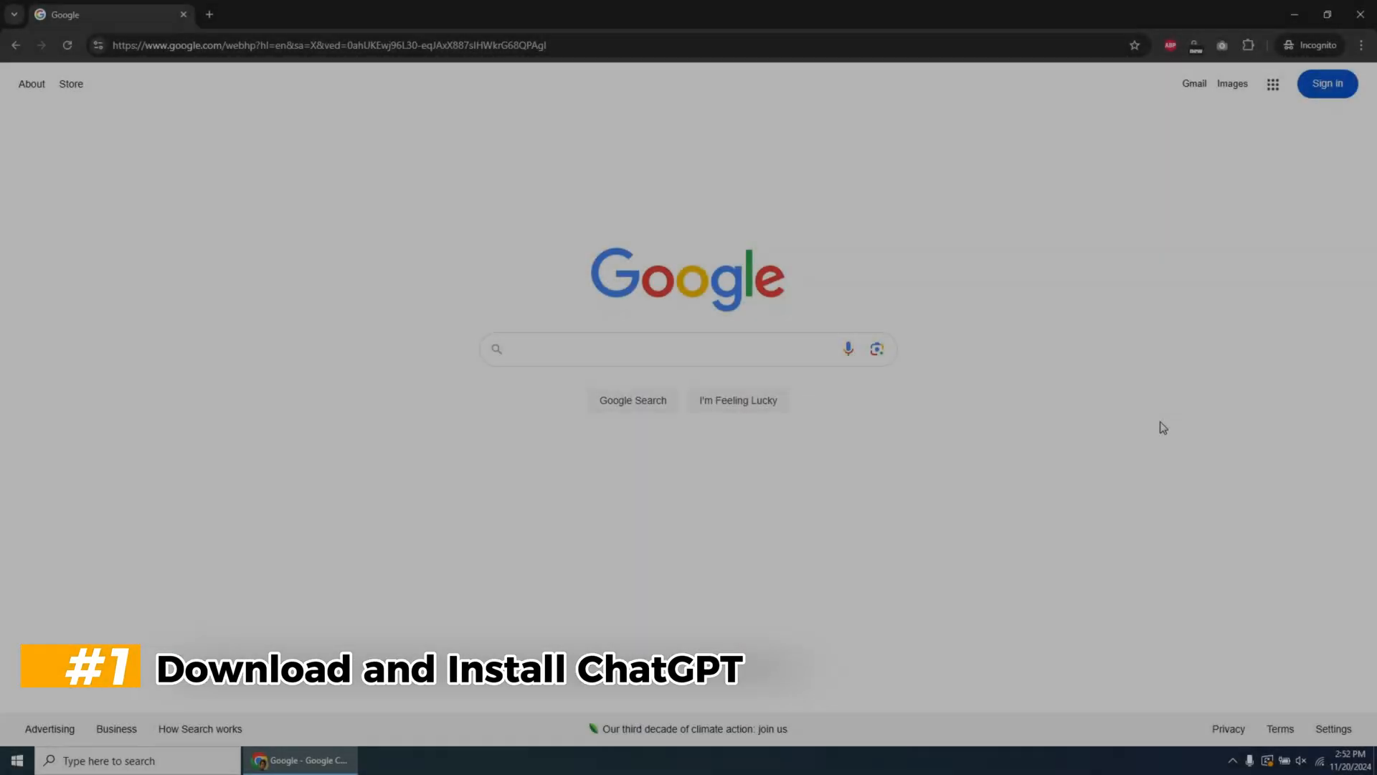
Search Google for 'download chatgpt' and open OpenAI's Download ChatGPT result.
left_click(612, 350)
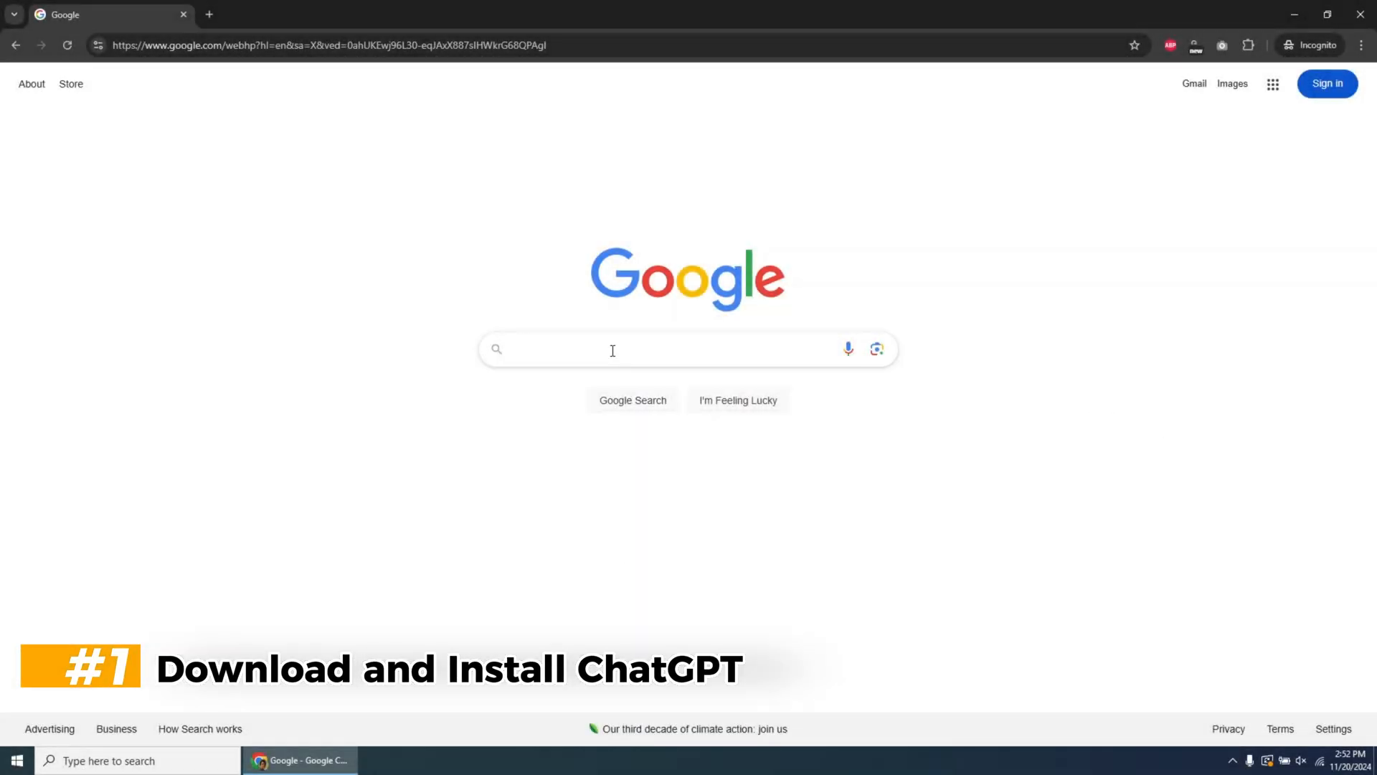
type("download")
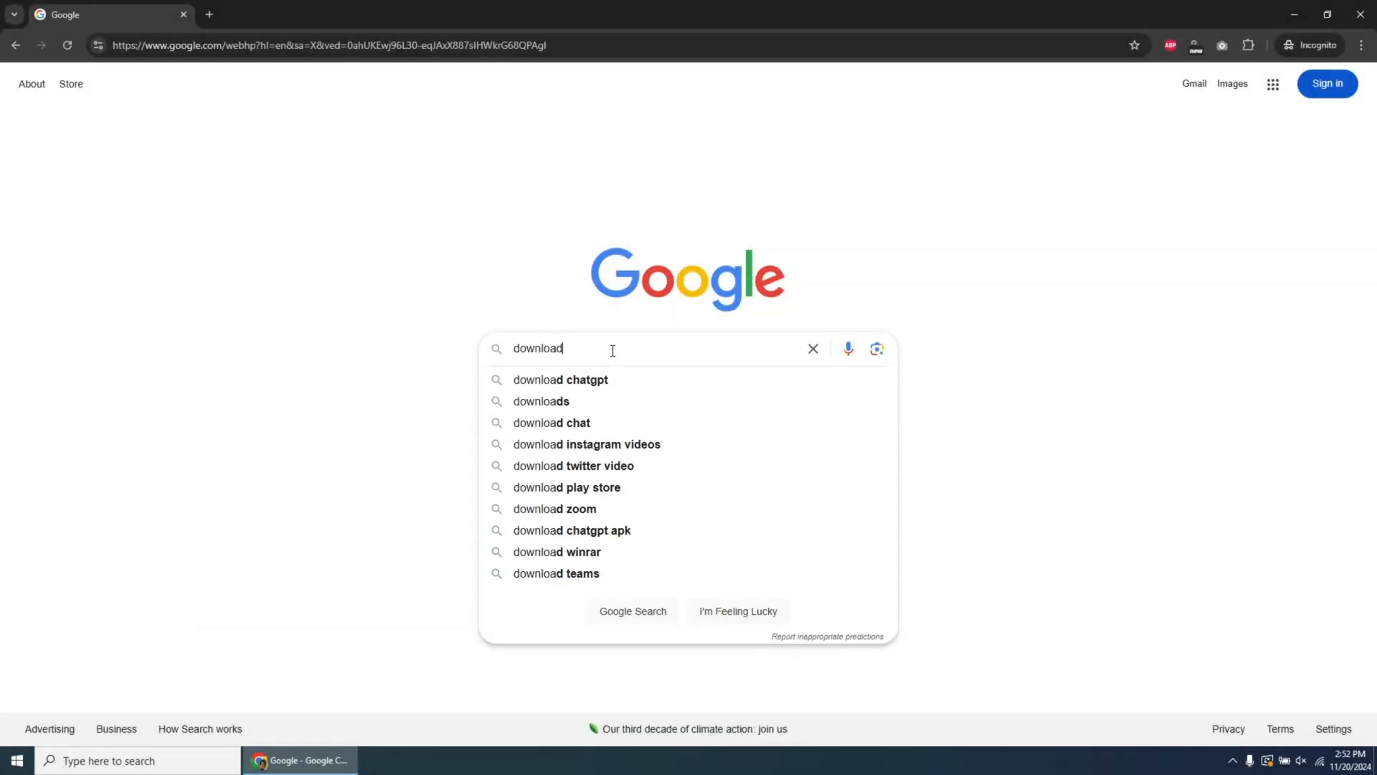
type("chatgpt")
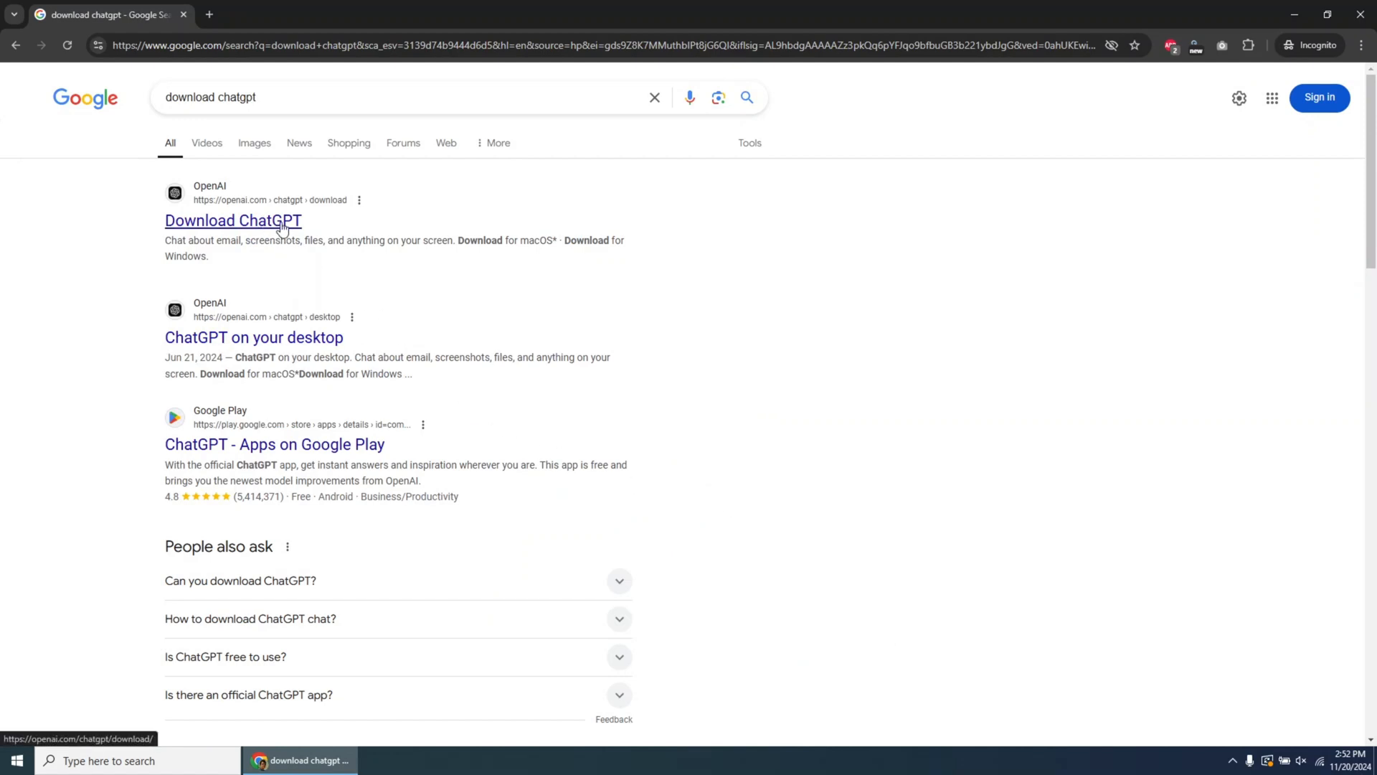
left_click(233, 220)
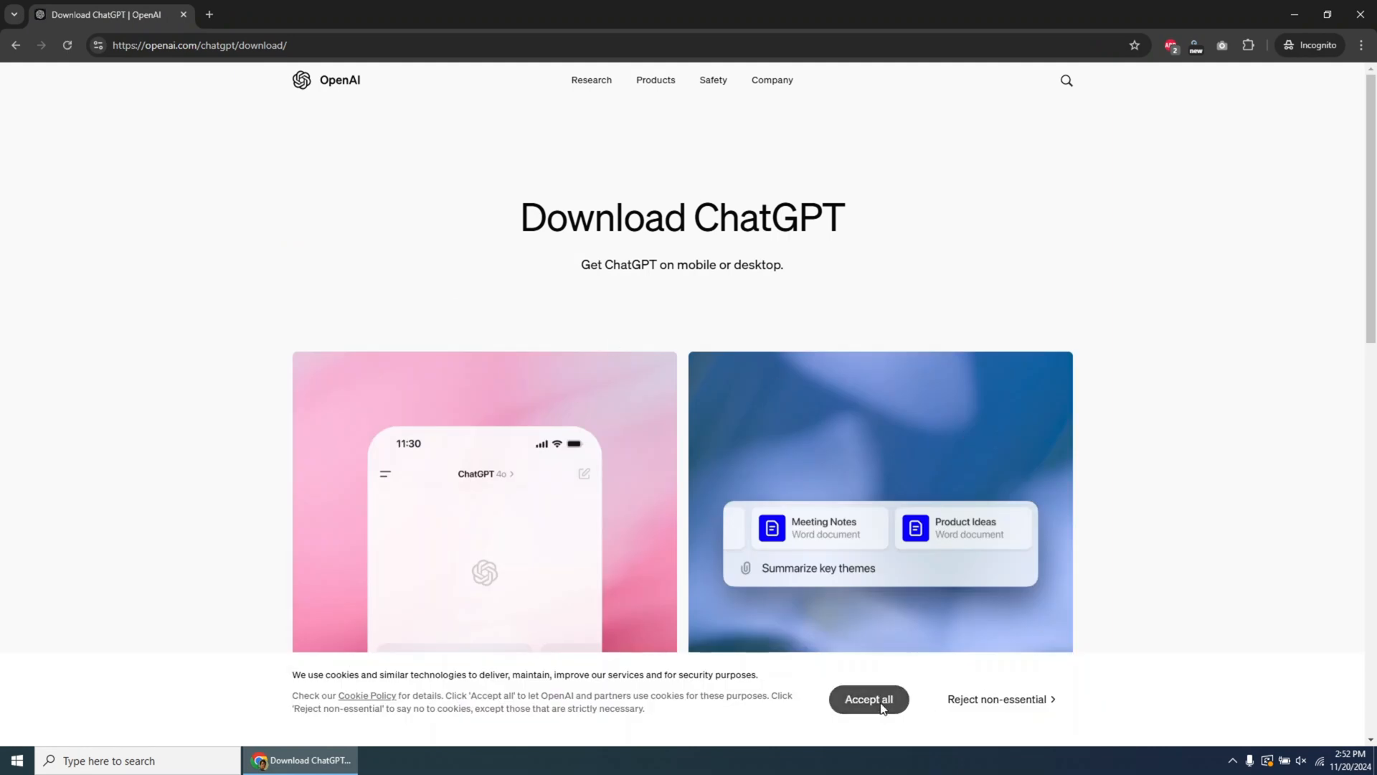
Accept all cookies, then follow 'Download for Windows' to the Microsoft Store listing.
left_click(869, 698)
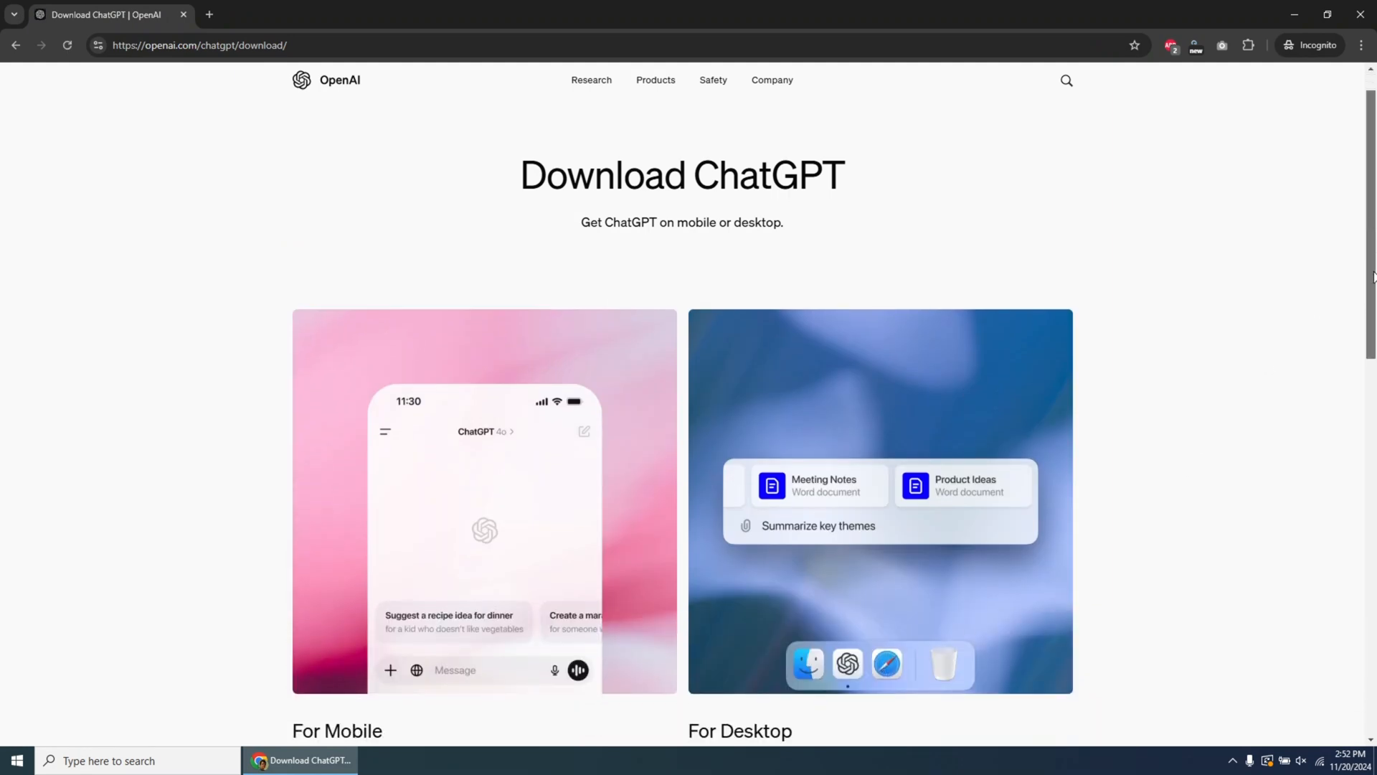
scroll("down", 3)
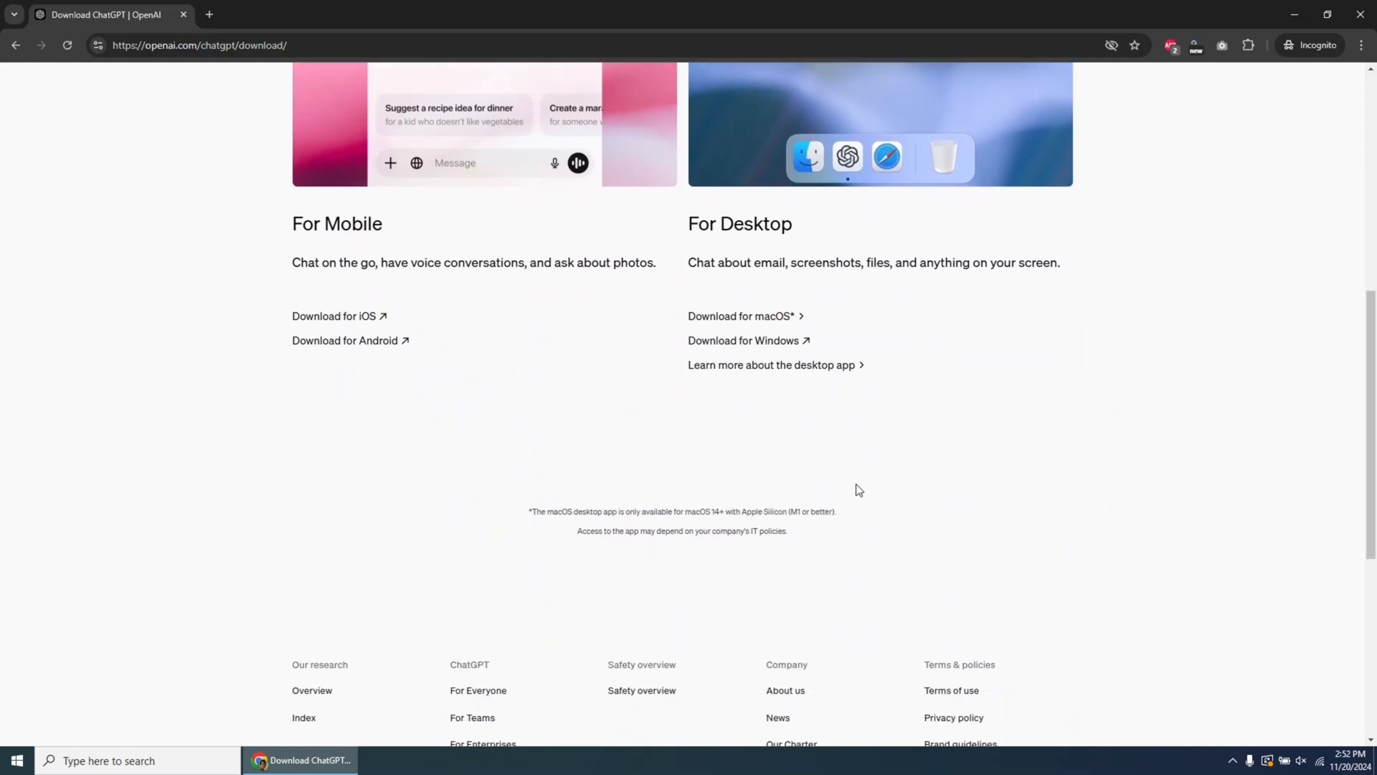
mouse_move(780, 345)
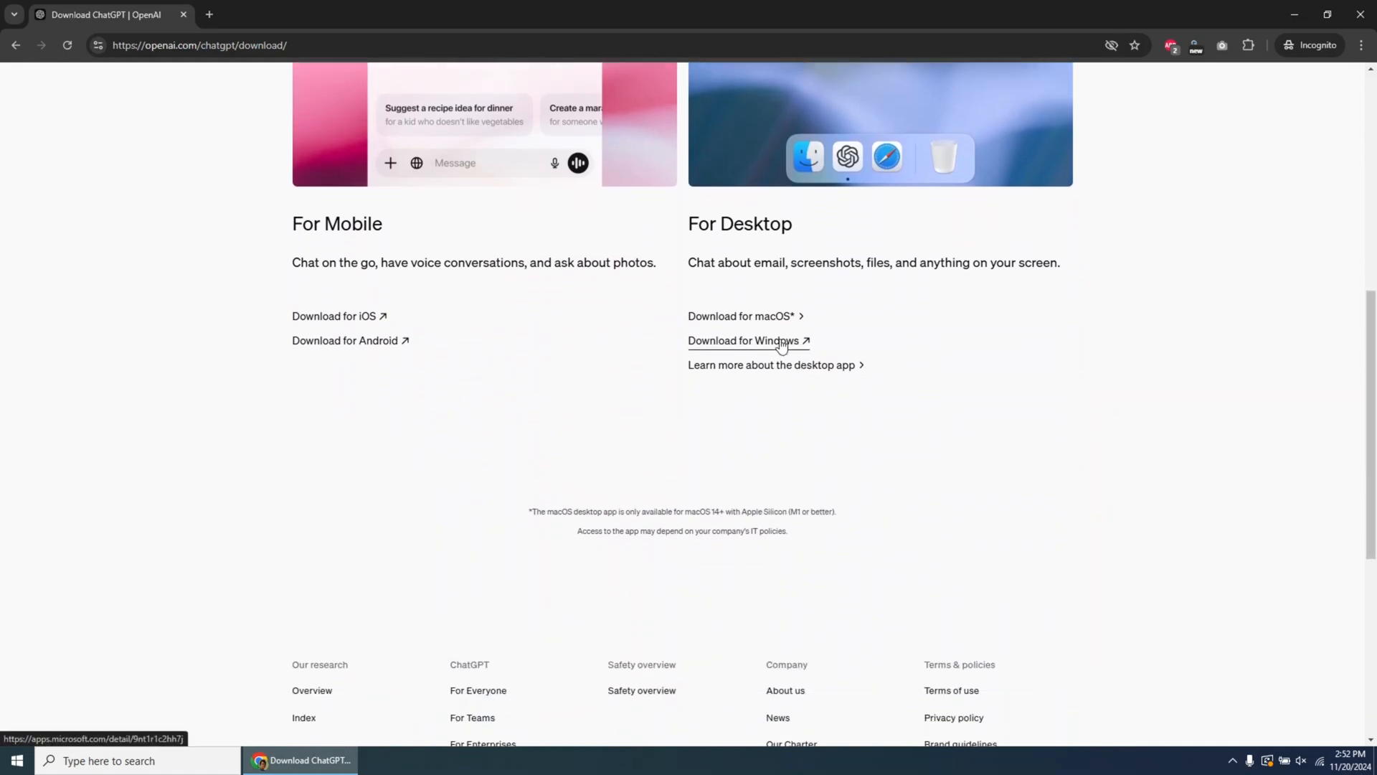
left_click(748, 341)
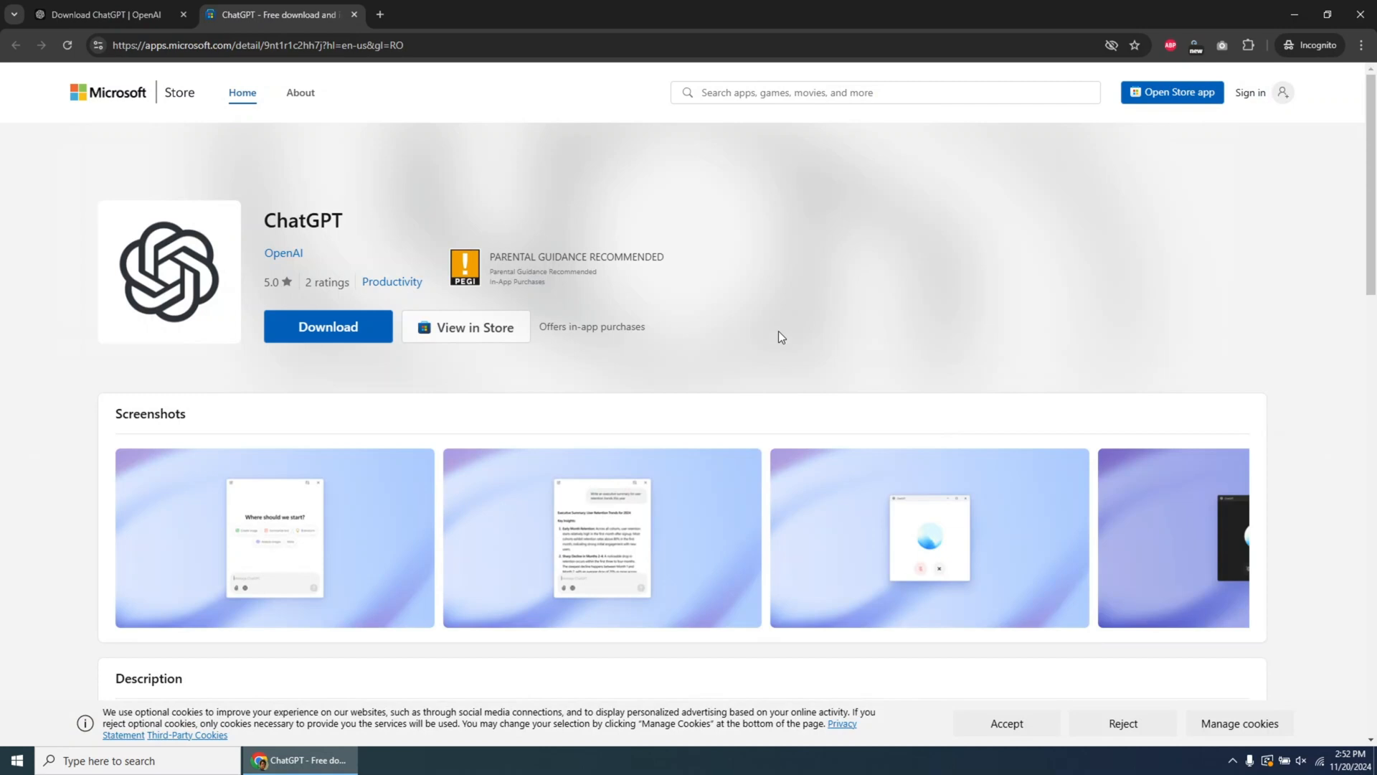
mouse_move(326, 348)
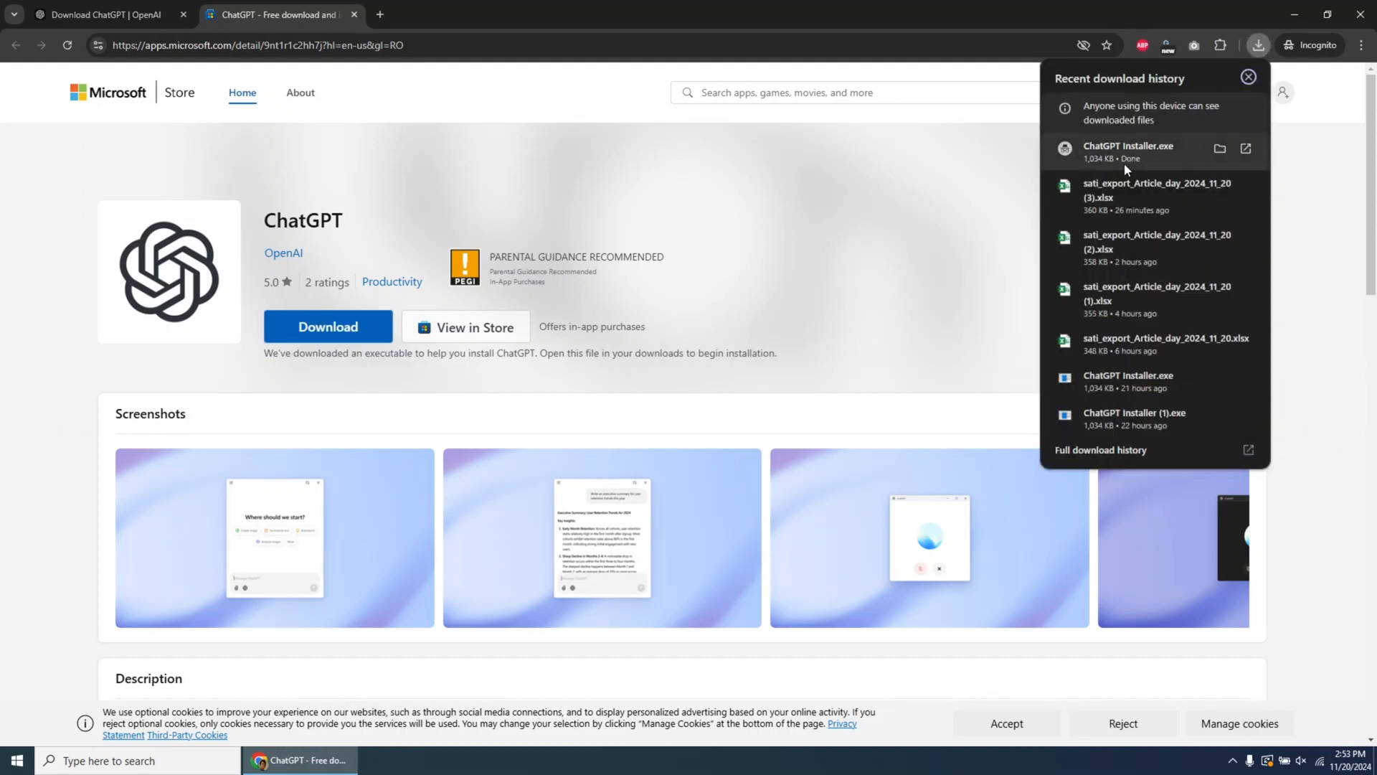
Run the downloaded ChatGPT Installer.exe past the security warning and install it.
left_click(1129, 146)
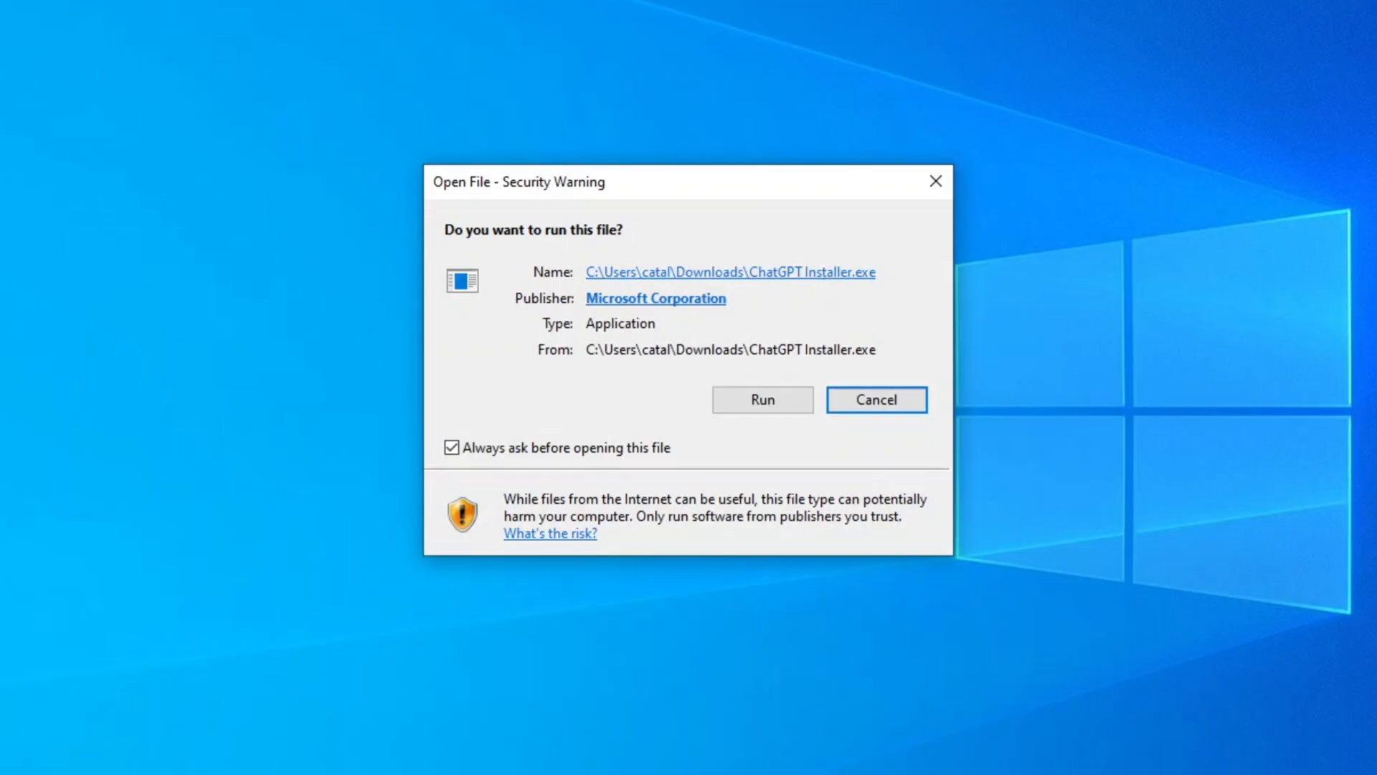
left_click(762, 400)
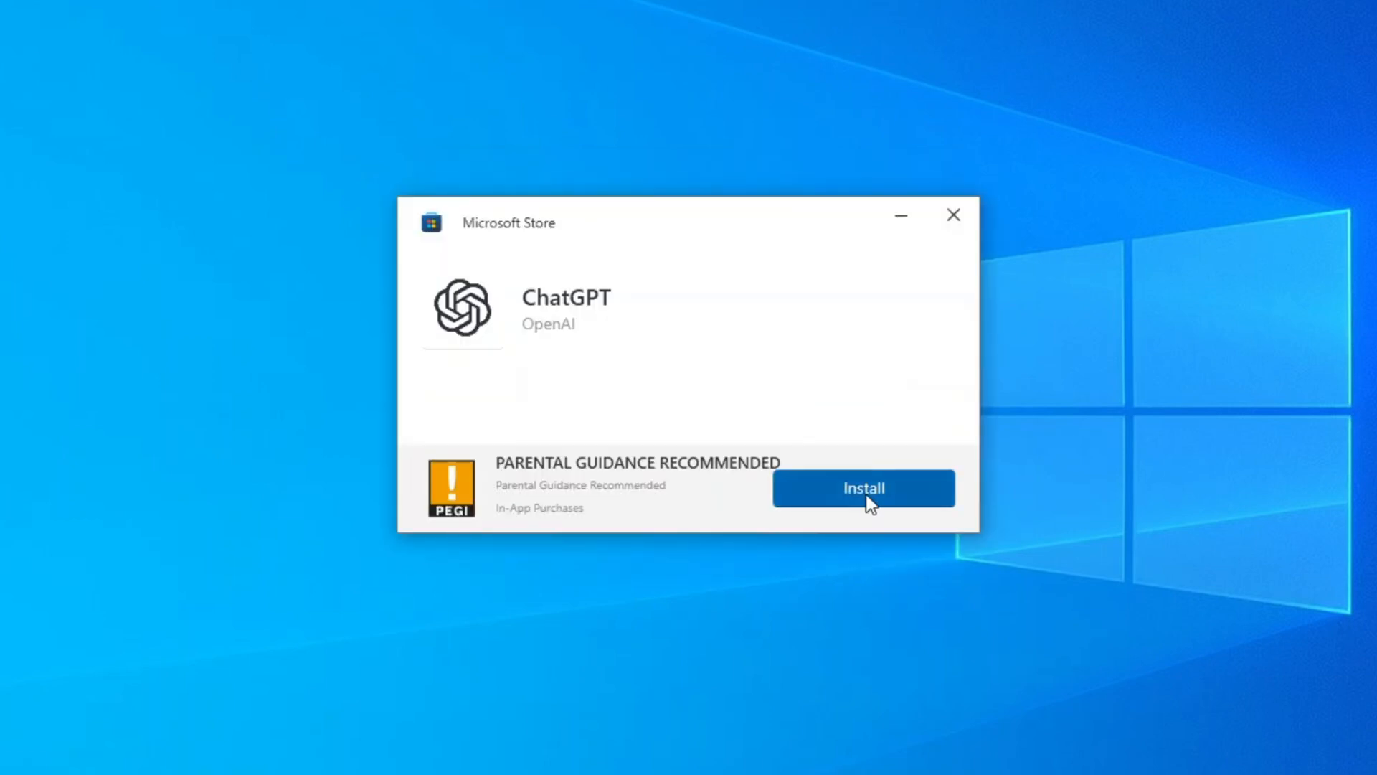
left_click(951, 215)
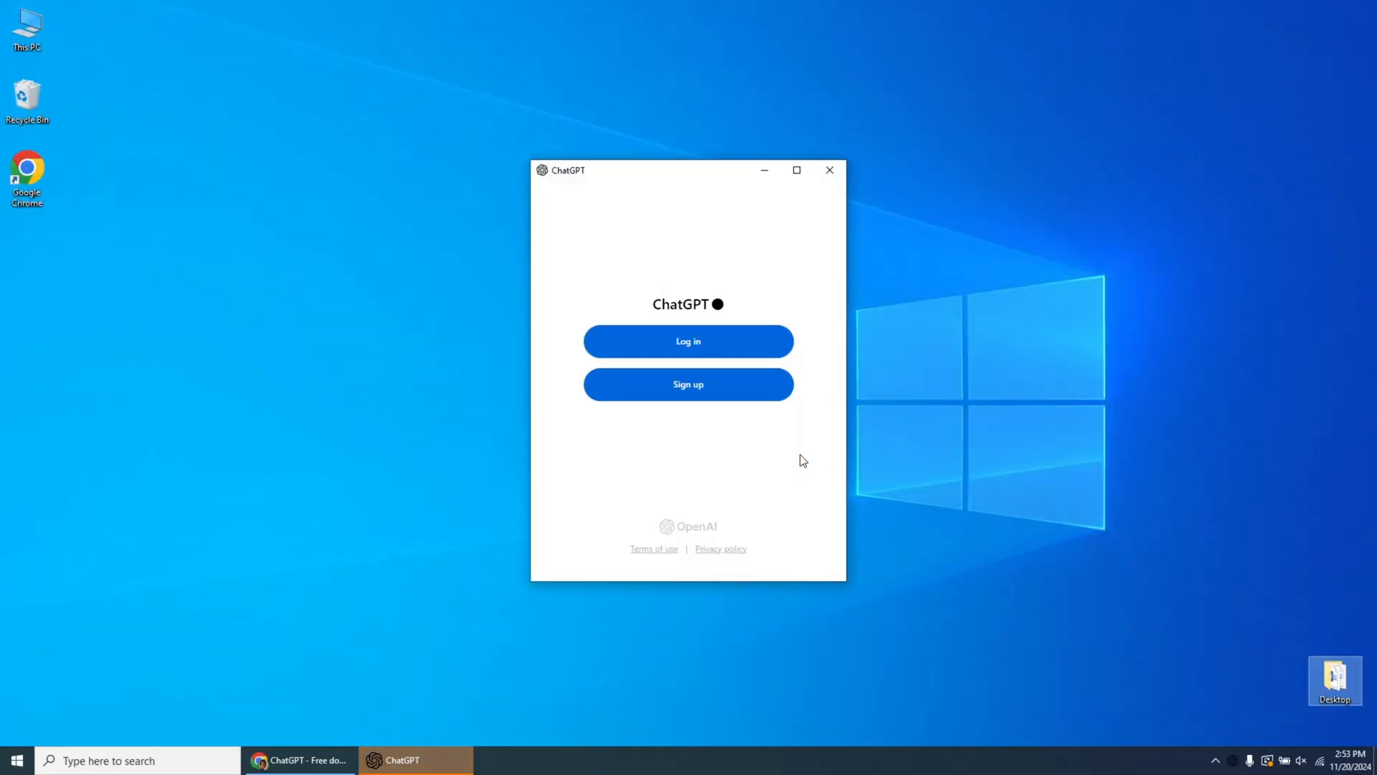
mouse_move(700, 345)
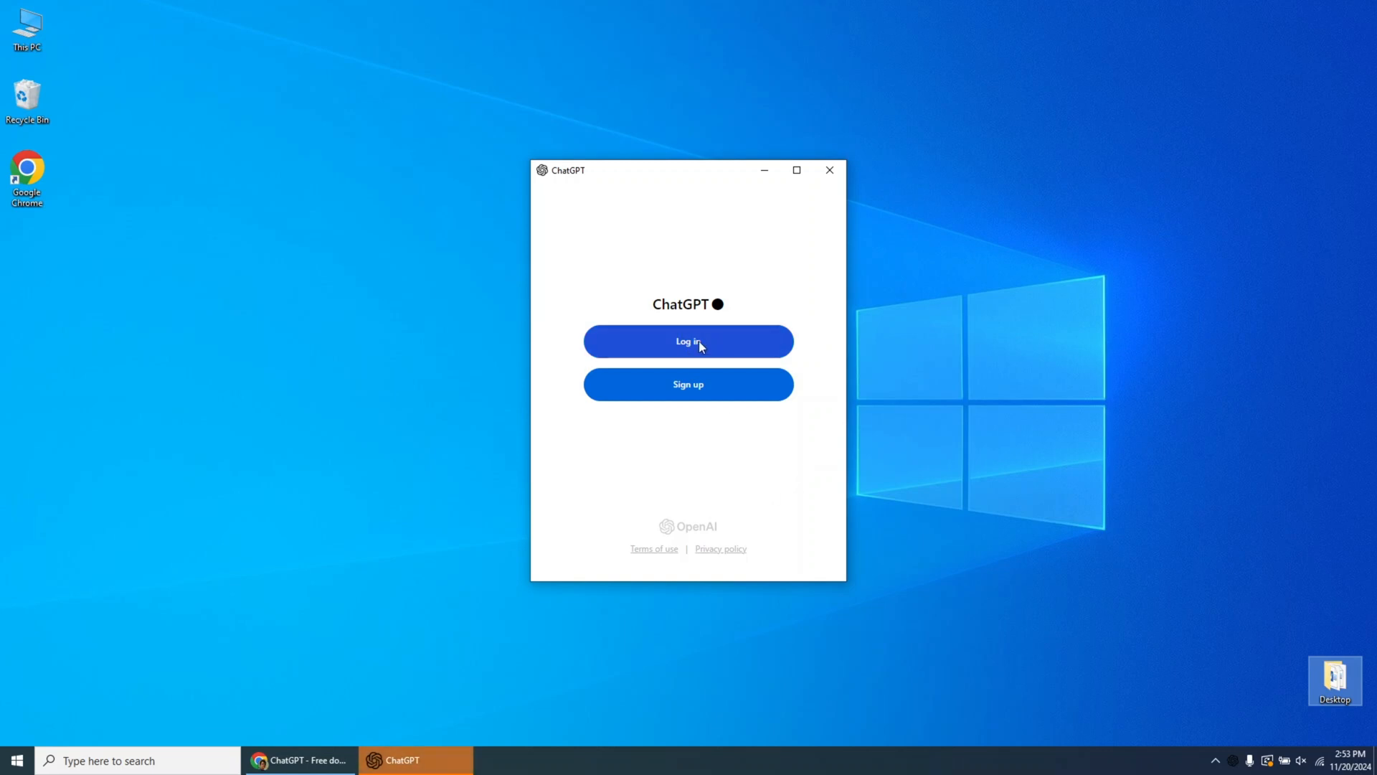
Choose Log in in the newly installed ChatGPT app.
left_click(688, 341)
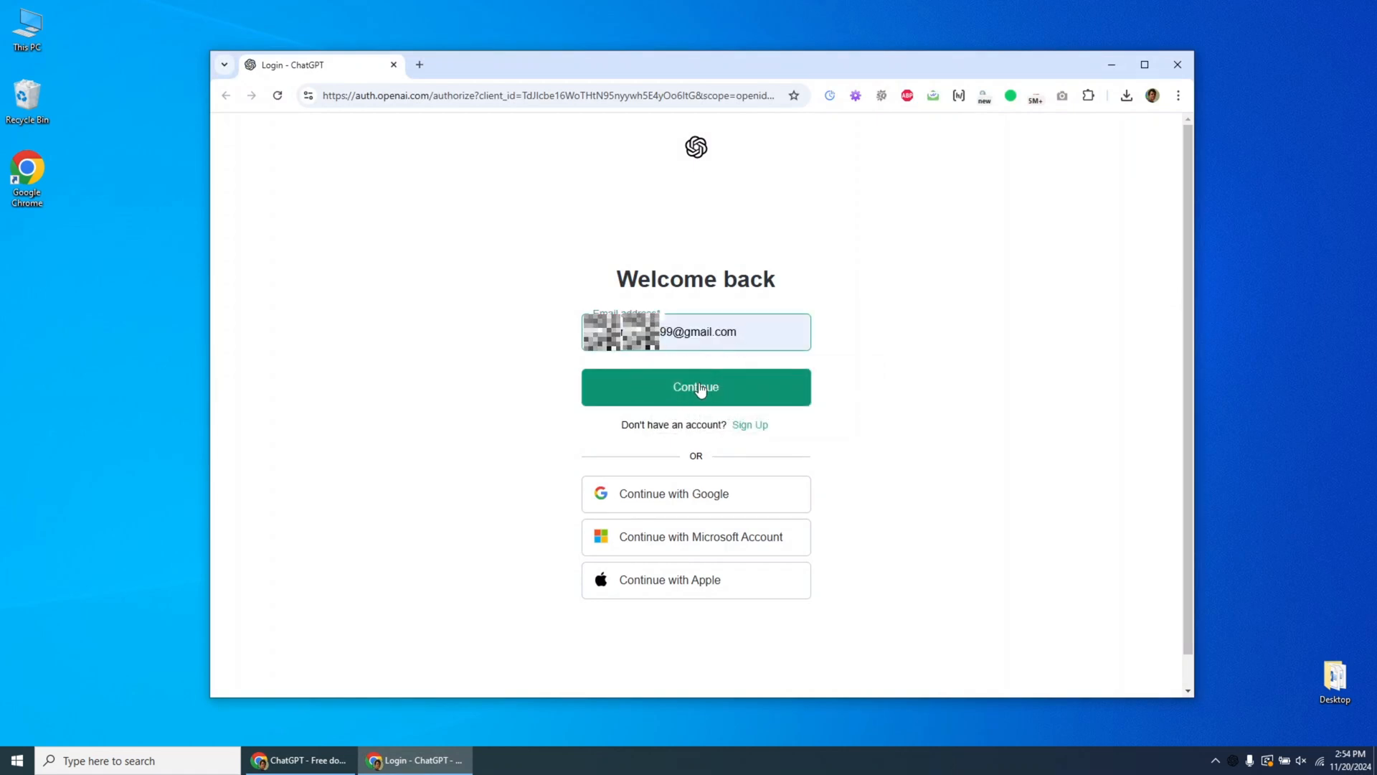
Submit the account email and password, then let the browser open the ChatGPT app.
left_click(695, 386)
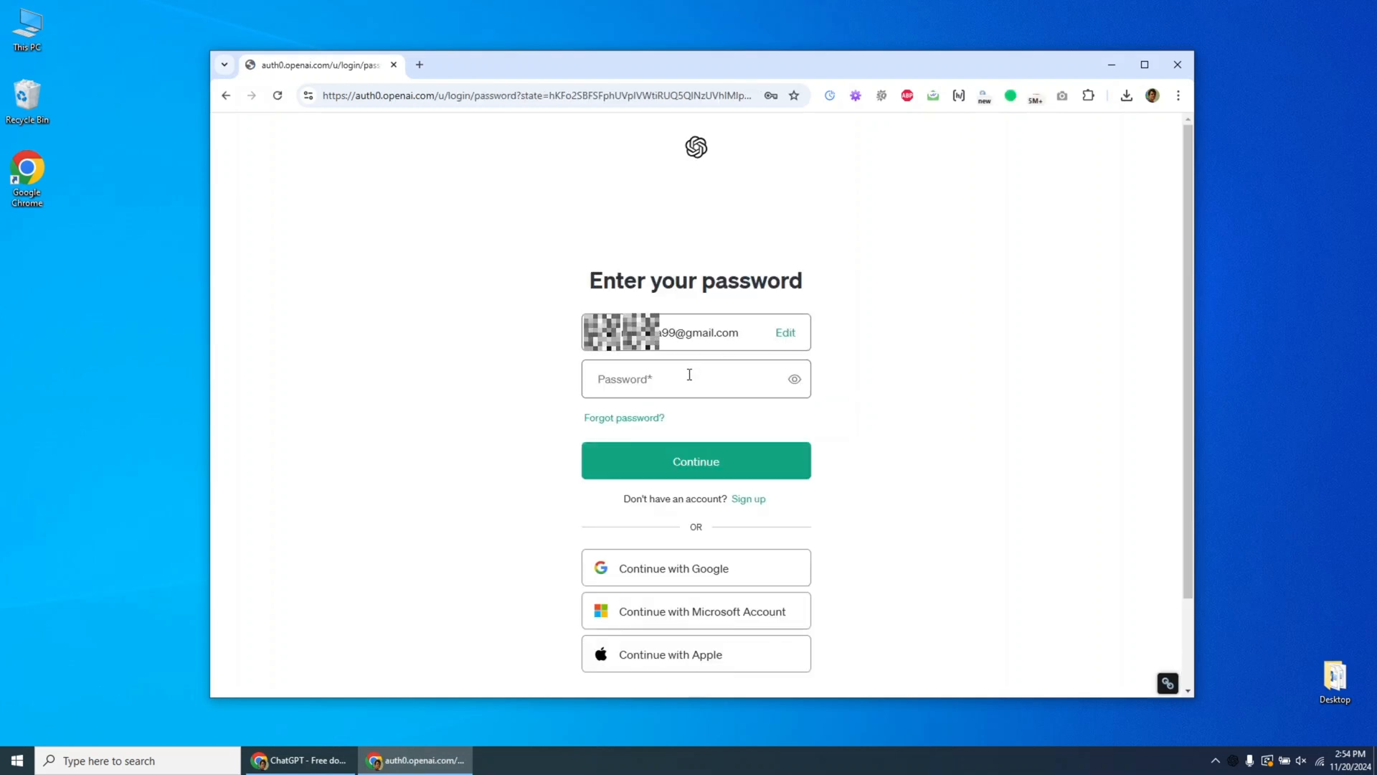
left_click(696, 461)
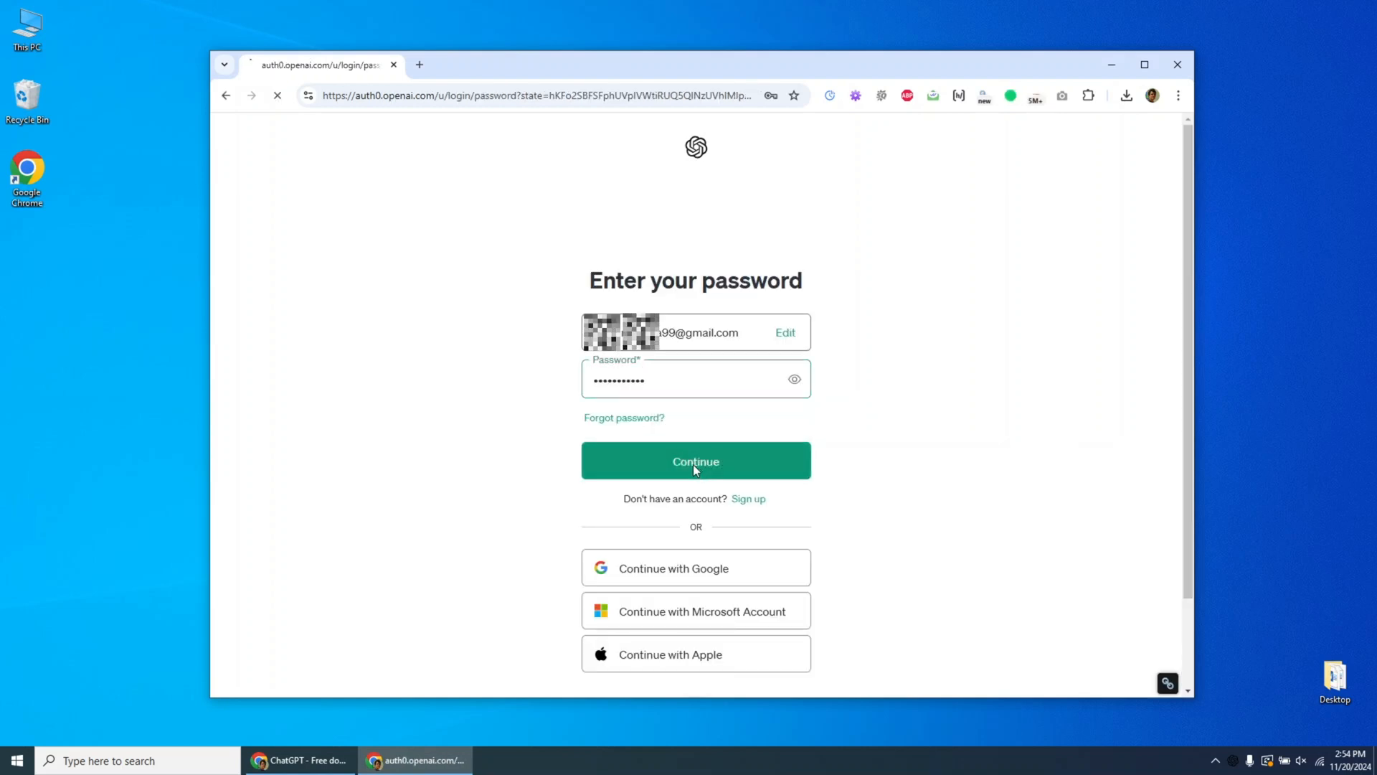
left_click(695, 462)
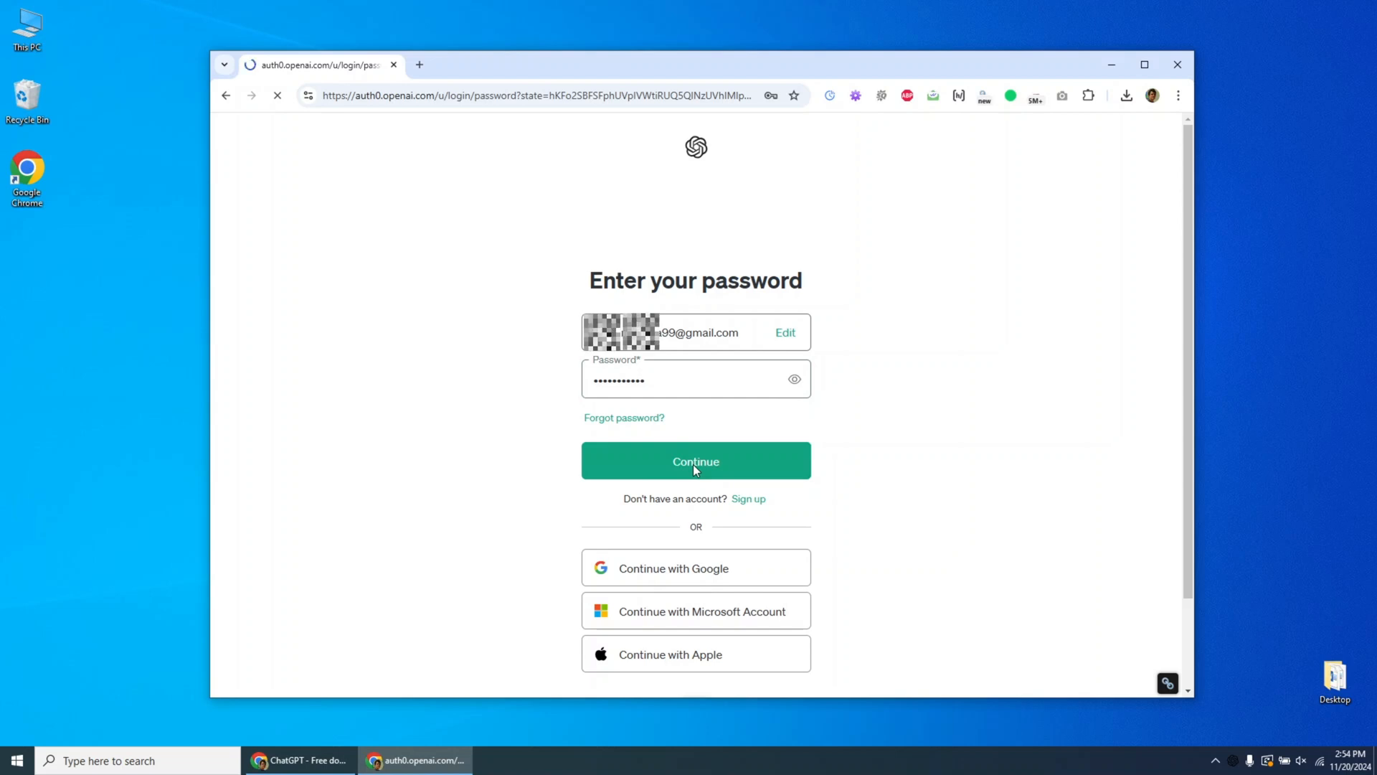
left_click(696, 462)
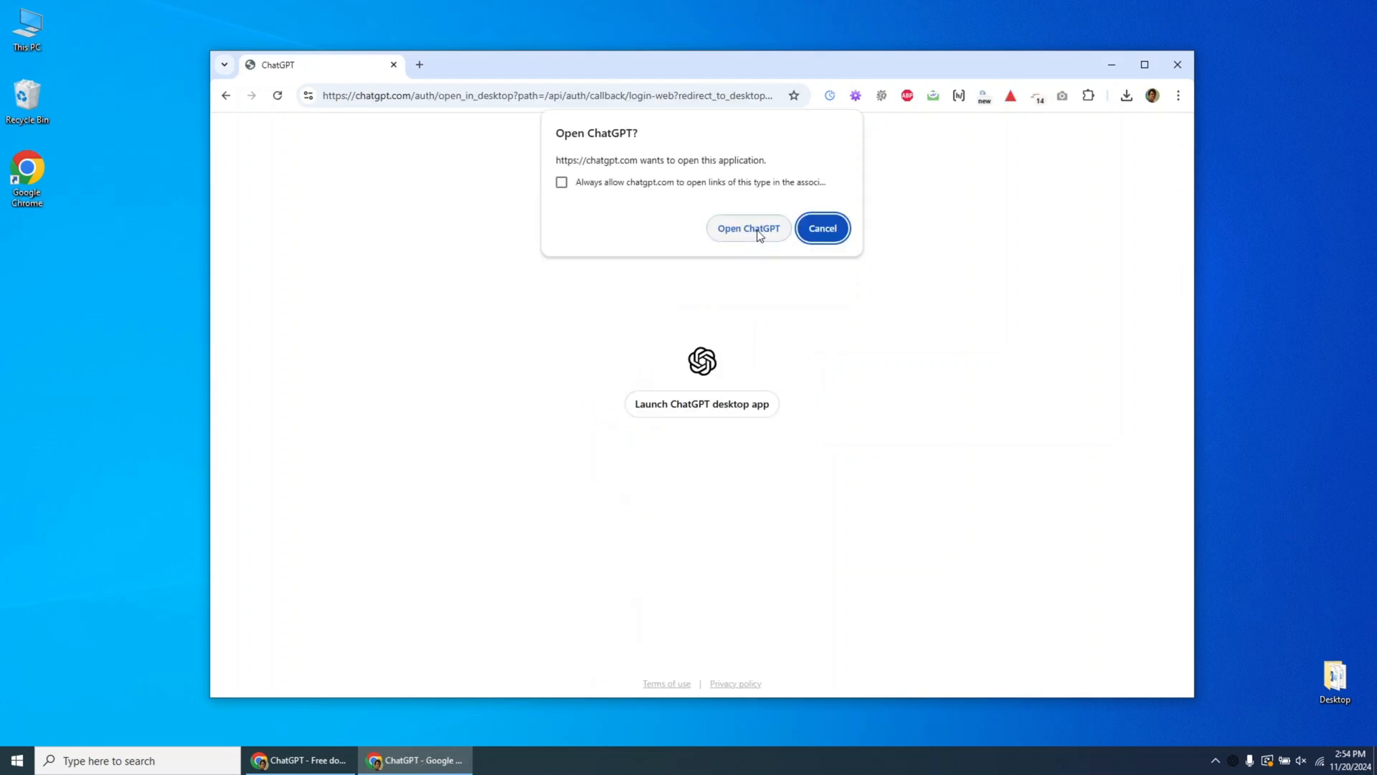
left_click(748, 228)
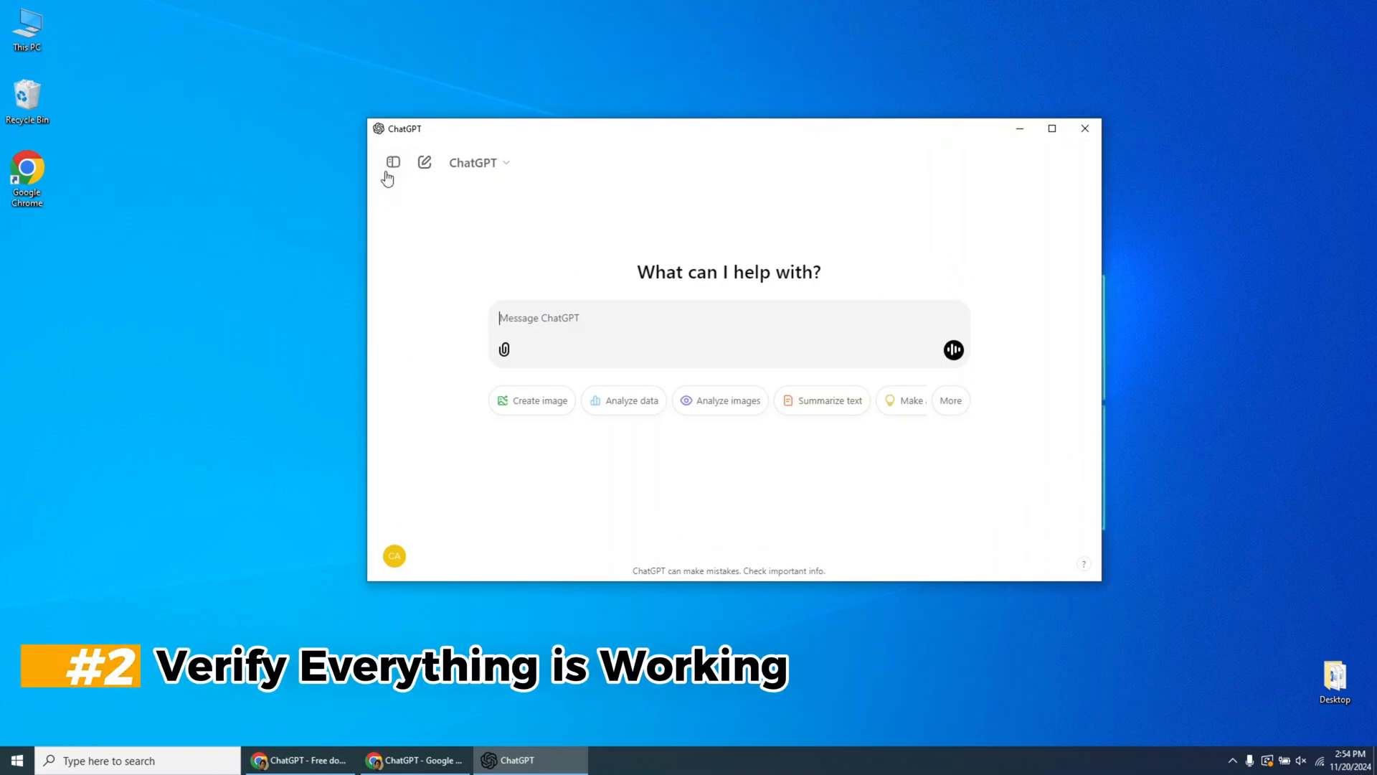
Expand the signed-in app's sidebar to match the chats on chatgpt.com.
left_click(392, 162)
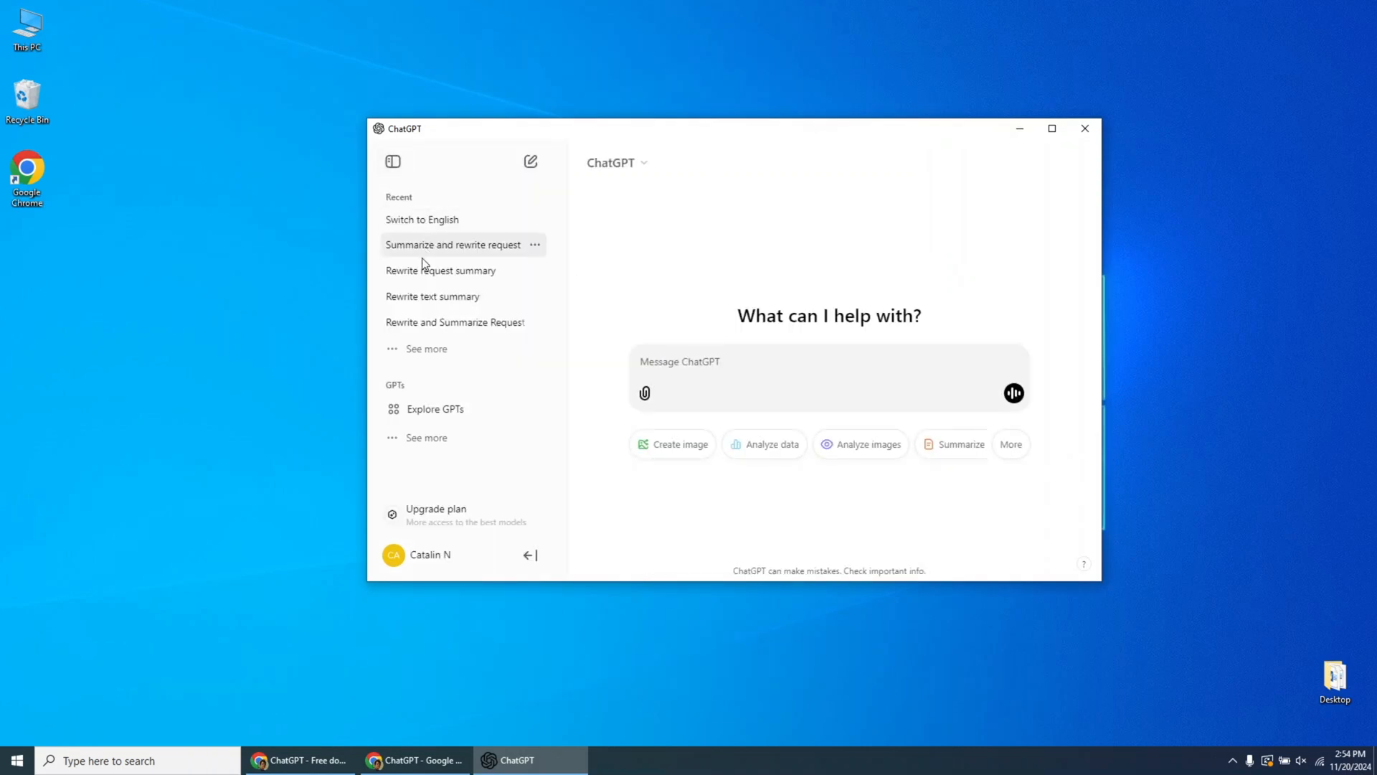
mouse_move(459, 540)
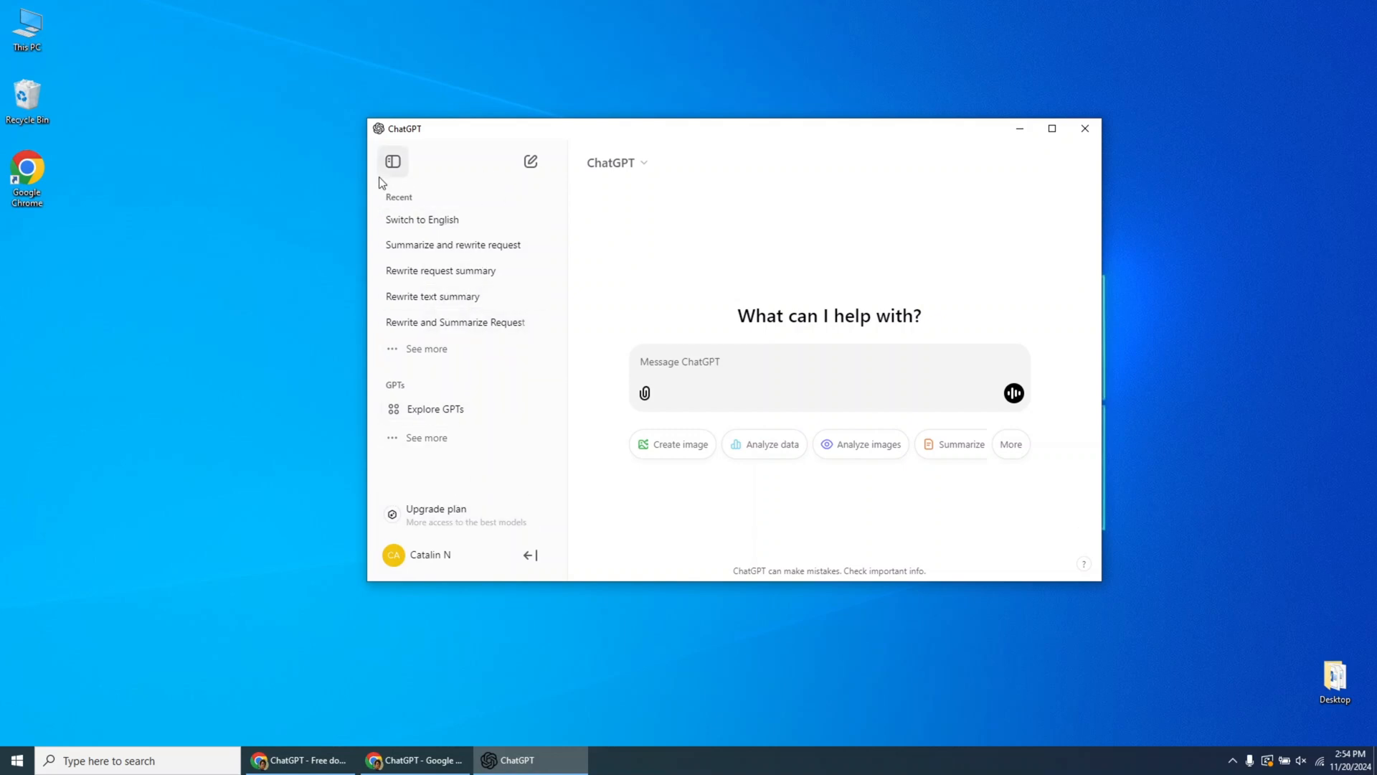
left_click(393, 160)
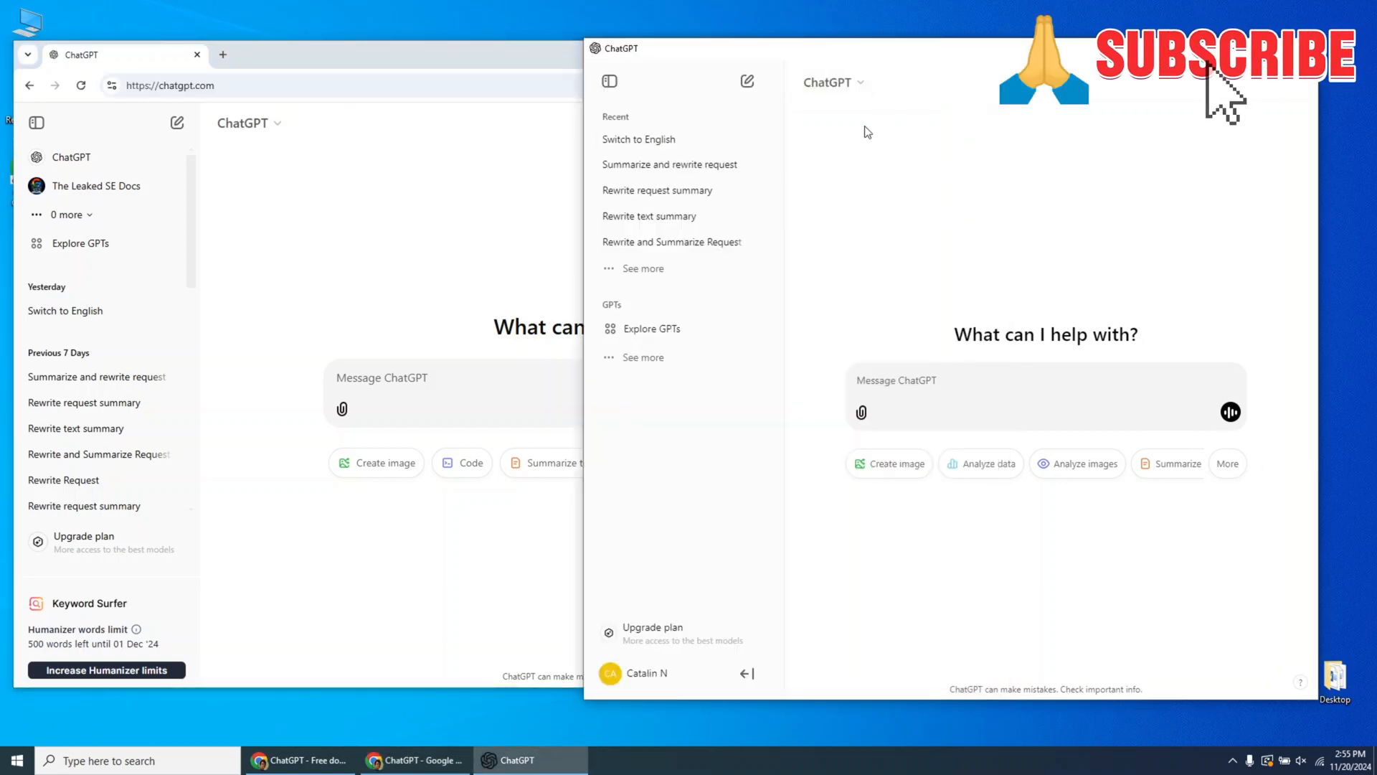
mouse_move(1168, 503)
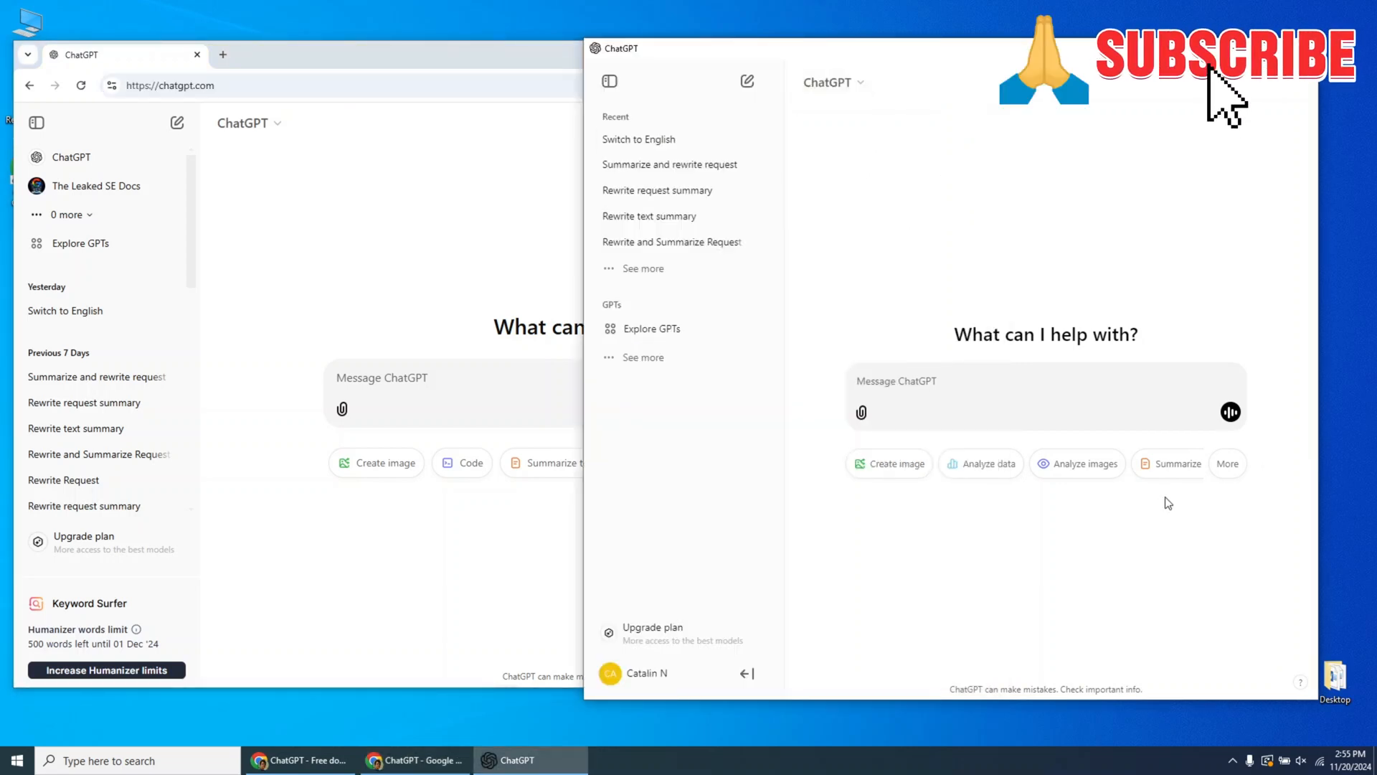
mouse_move(1260, 580)
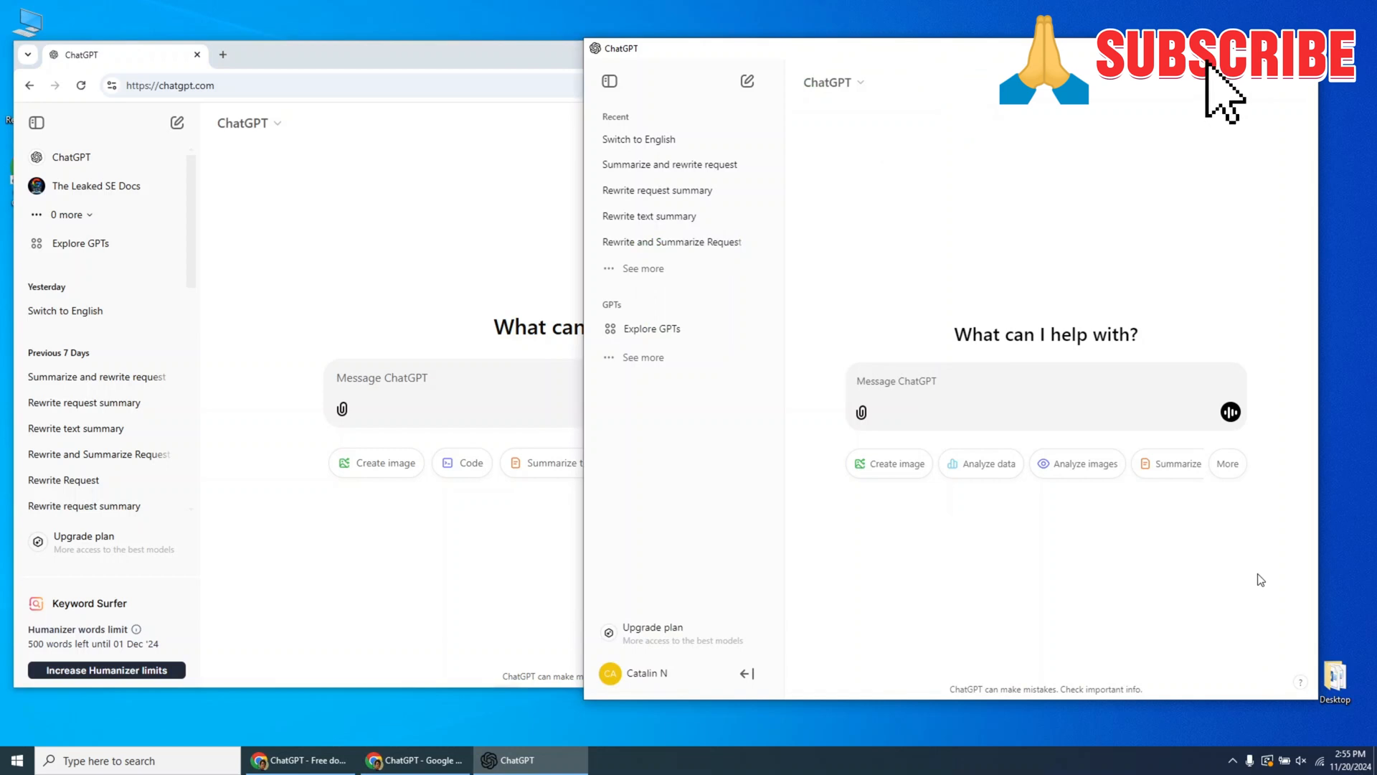